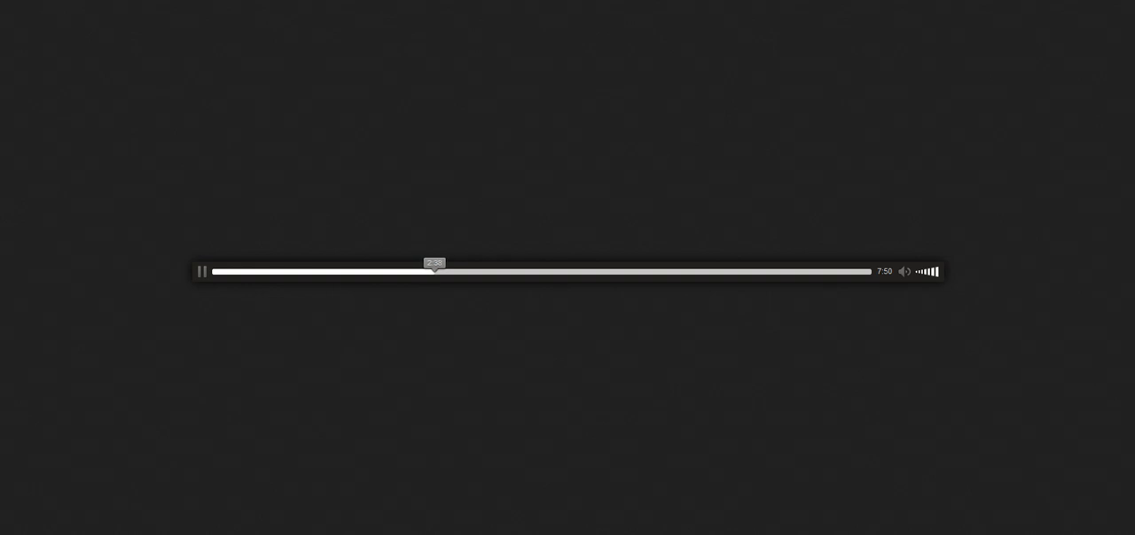
pyautogui.moveTo(435, 272)
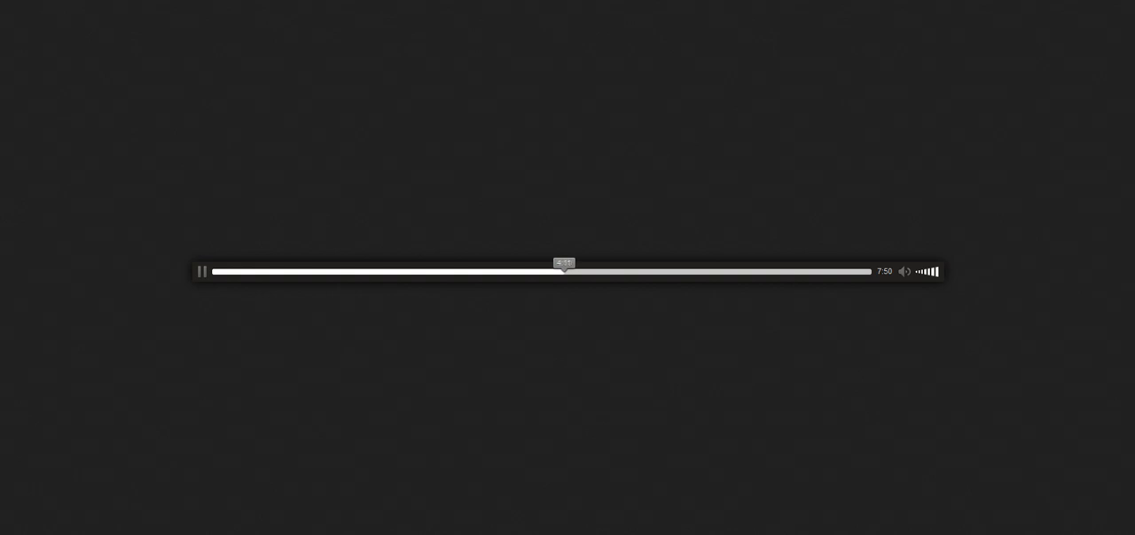
pyautogui.moveTo(566, 272)
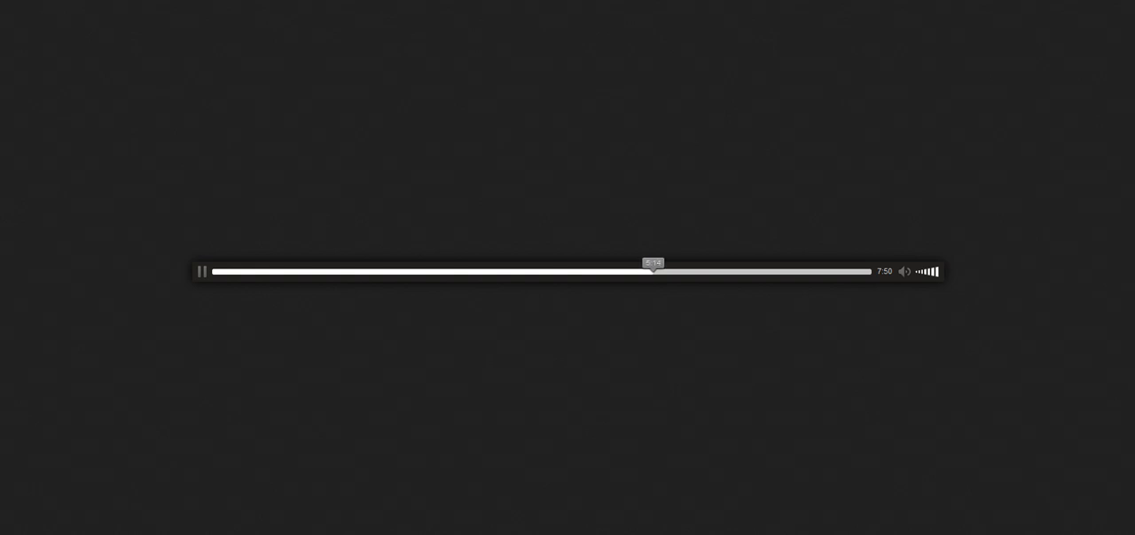
pyautogui.moveTo(655, 272)
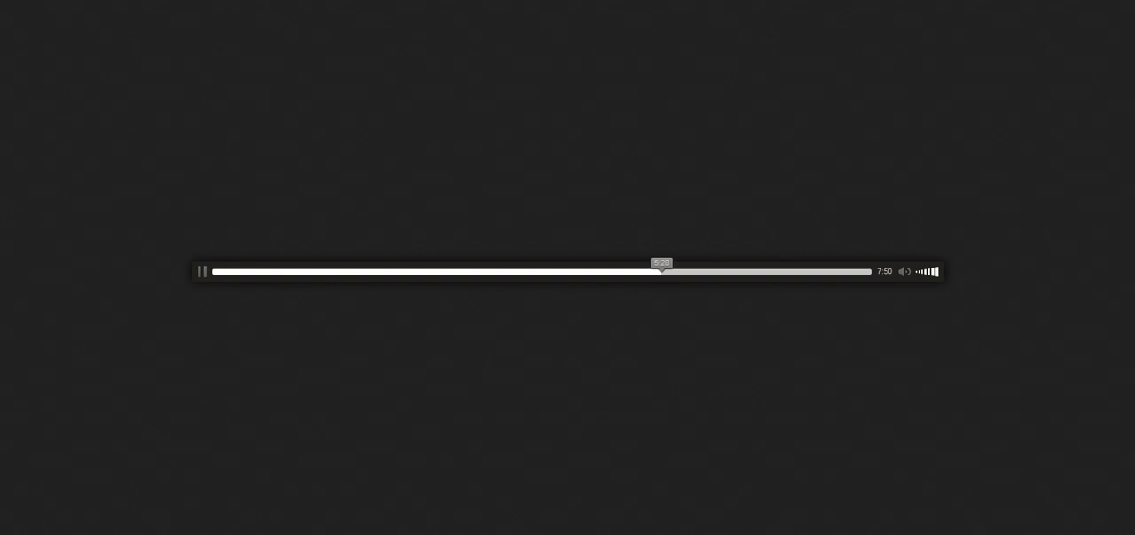
pyautogui.moveTo(665, 272)
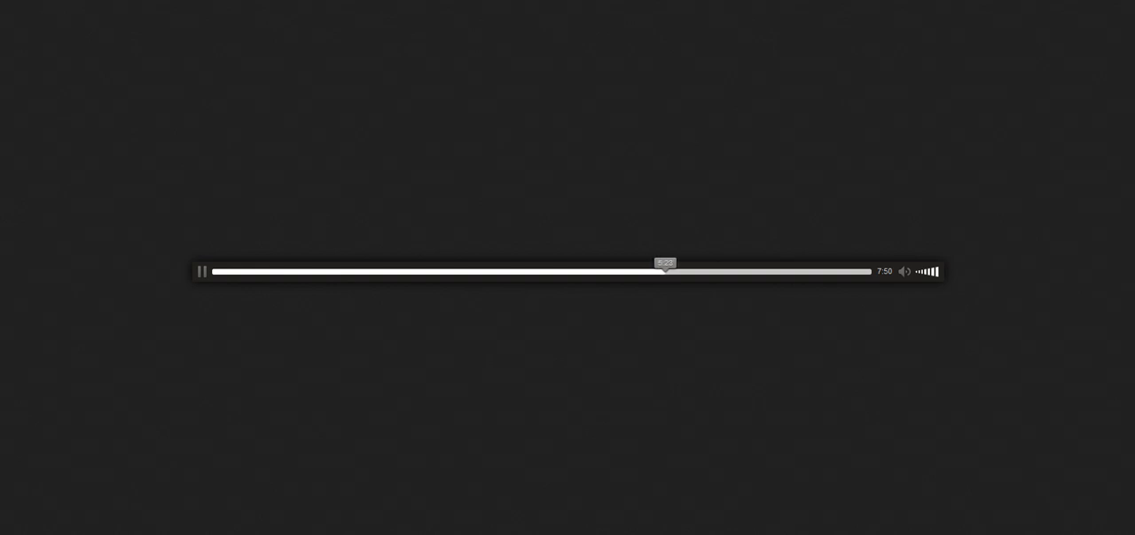